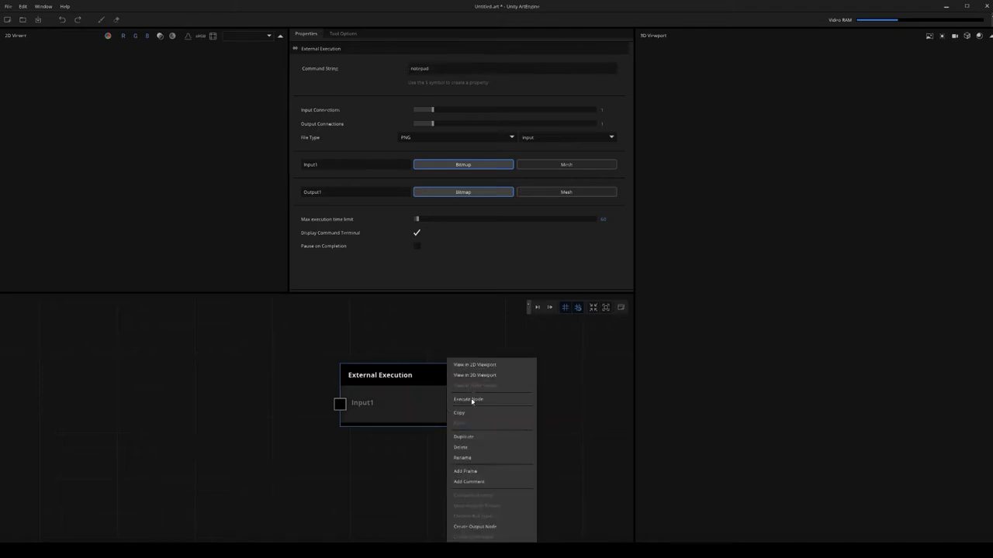
- Execute the External Execution node to launch a blank Notepad window
{"action": "left_click", "coordinate": [469, 399]}
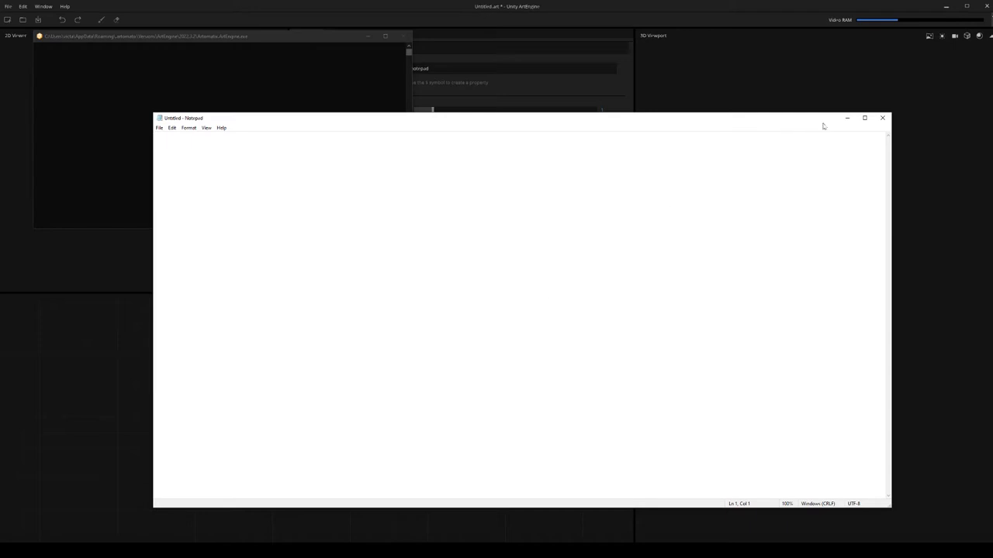
- Close the Untitled - Notepad window that the node opened
{"action": "left_click", "coordinate": [882, 117]}
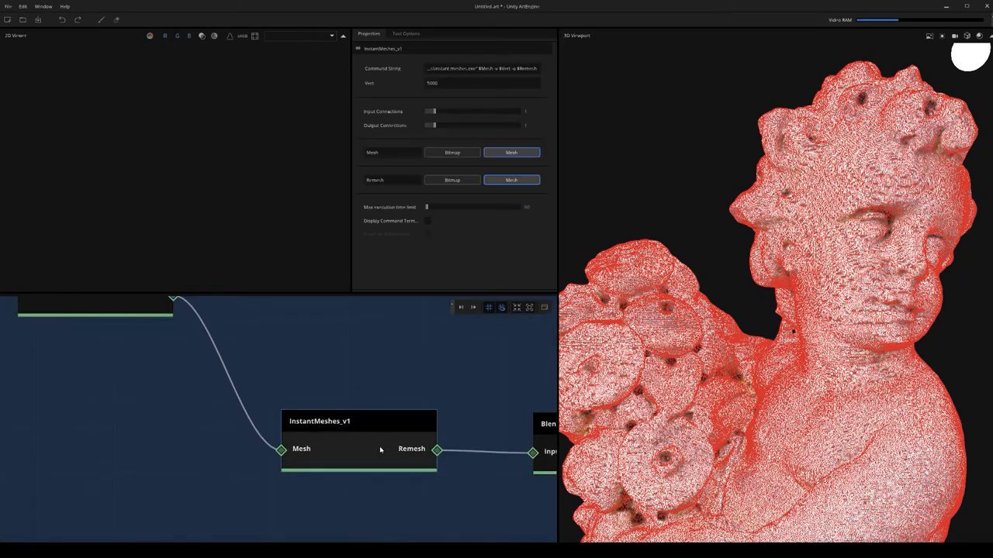
- Select InstantMeshes_v1 to preview the 5000-vertex remeshed statue and its command settings
{"action": "left_click", "coordinate": [358, 422]}
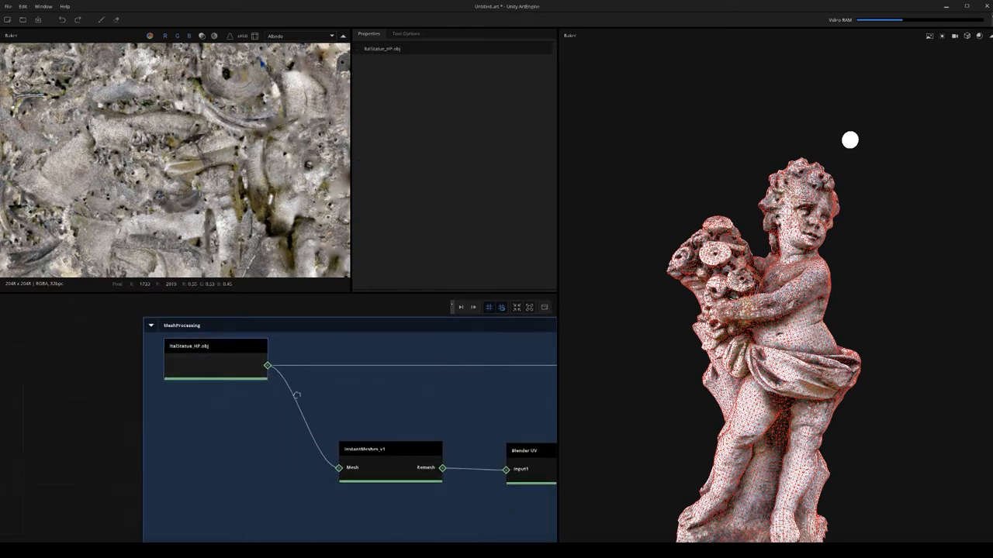
- Inspect the MeshProcessing chain from ItalStatue_HP.obj through Blender UV with its albedo texture
{"action": "left_click", "coordinate": [391, 450]}
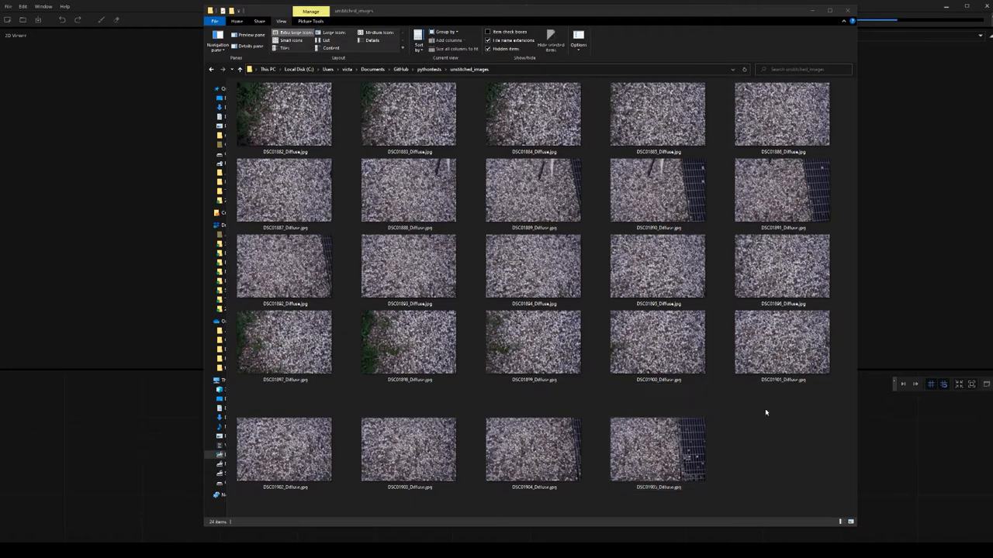
- Browse the unstitched_images folder of 24 DSC Diffuse gravel photos
{"action": "left_click", "coordinate": [408, 190]}
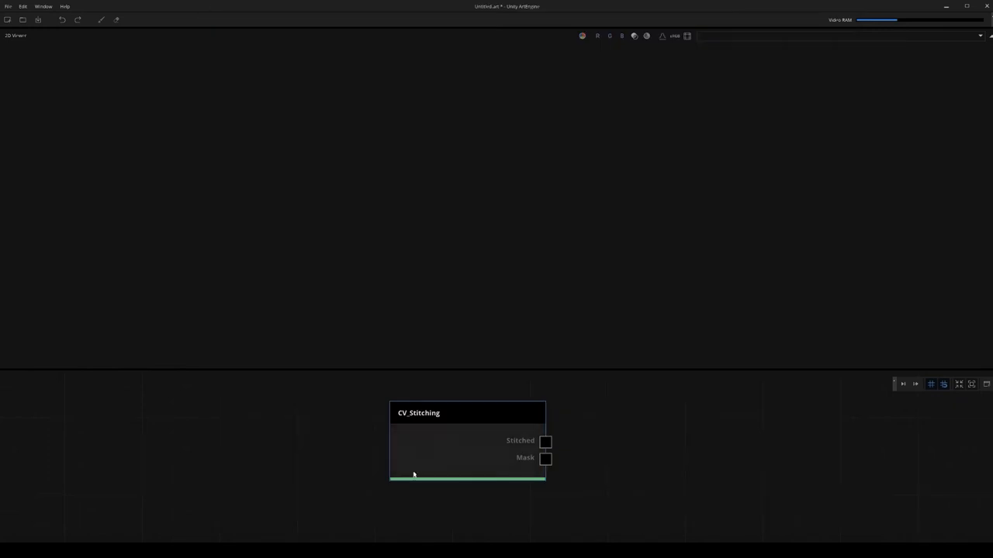
- Select CV_Stitching to view its 7205×3446 stitched gravel panorama
{"action": "left_click", "coordinate": [465, 413]}
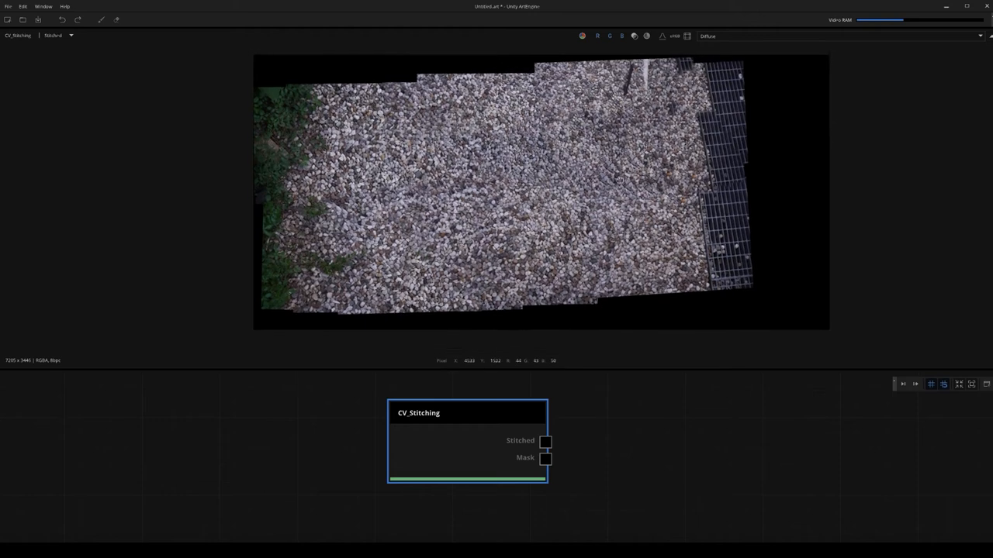
{"action": "mouse_move", "coordinate": [617, 179]}
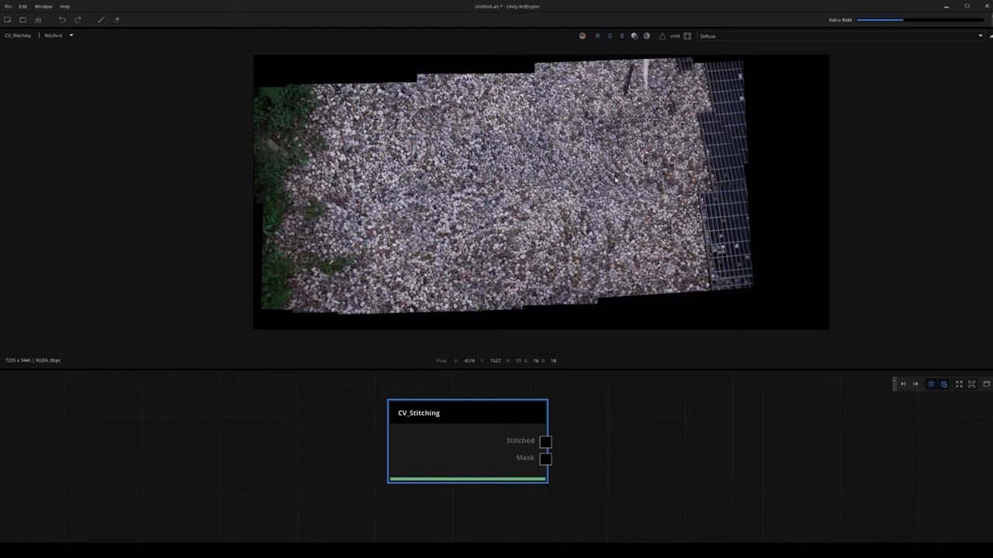
{"action": "mouse_move", "coordinate": [486, 184]}
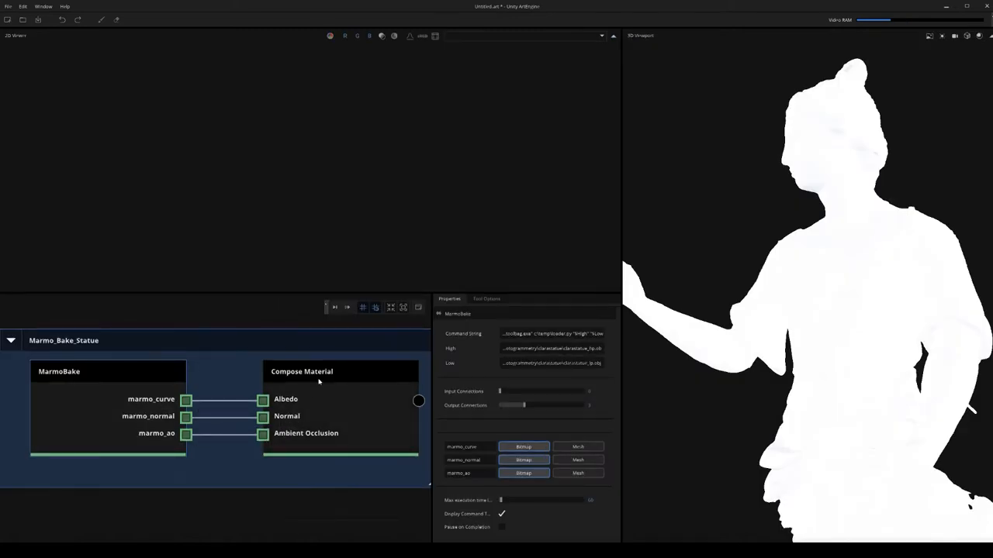
{"action": "mouse_move", "coordinate": [519, 309]}
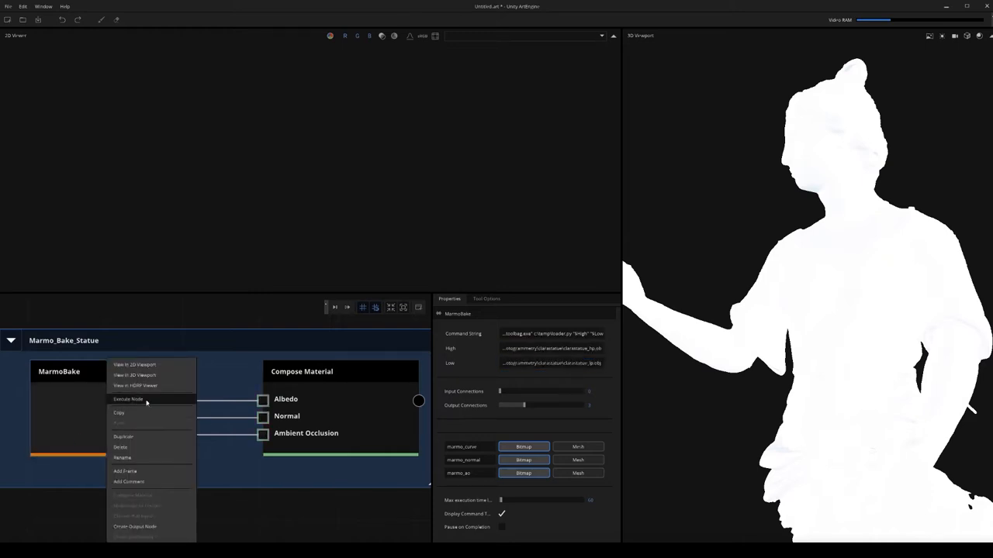
- Execute the MarmoBake node, then preview the statue via Compose Material
{"action": "left_click", "coordinate": [128, 399]}
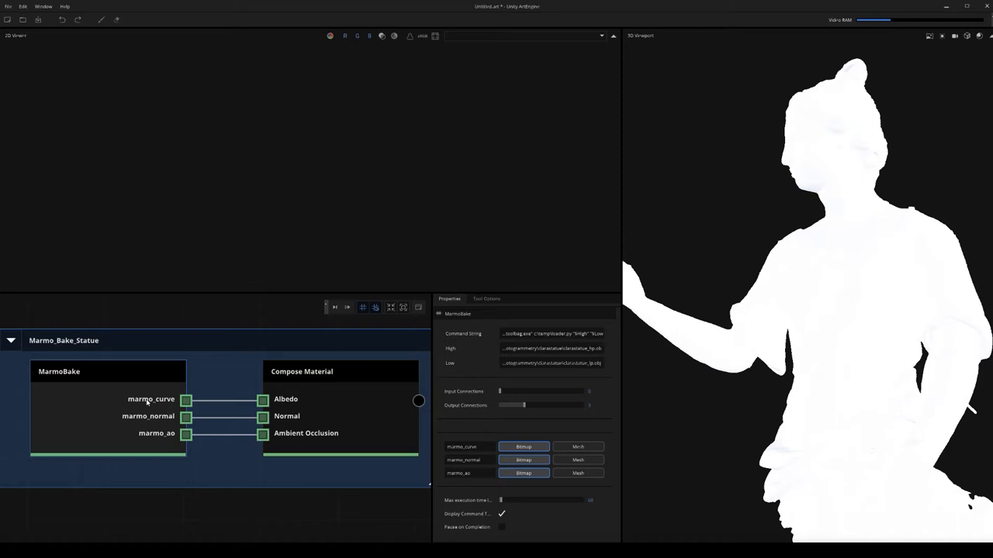
{"action": "mouse_move", "coordinate": [311, 396]}
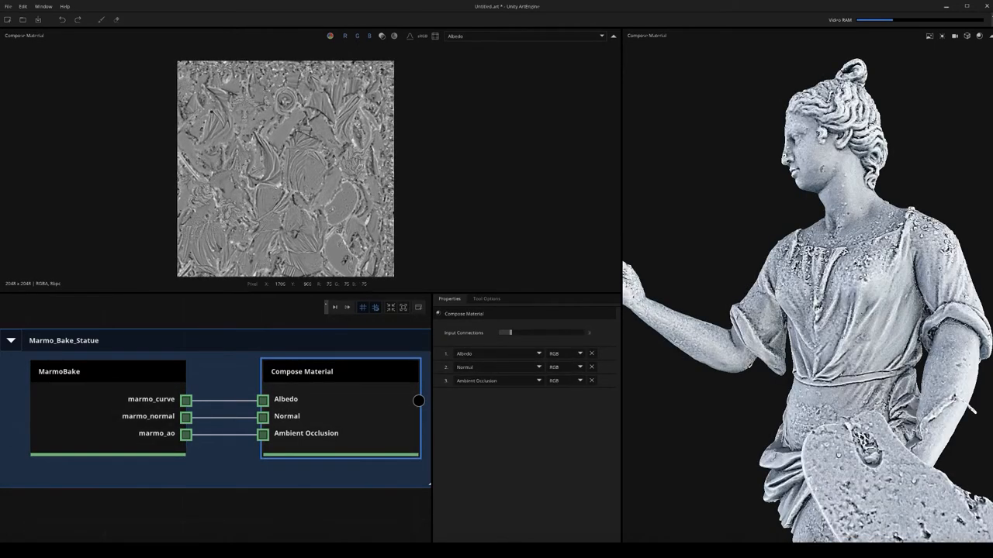
{"action": "left_click", "coordinate": [523, 35]}
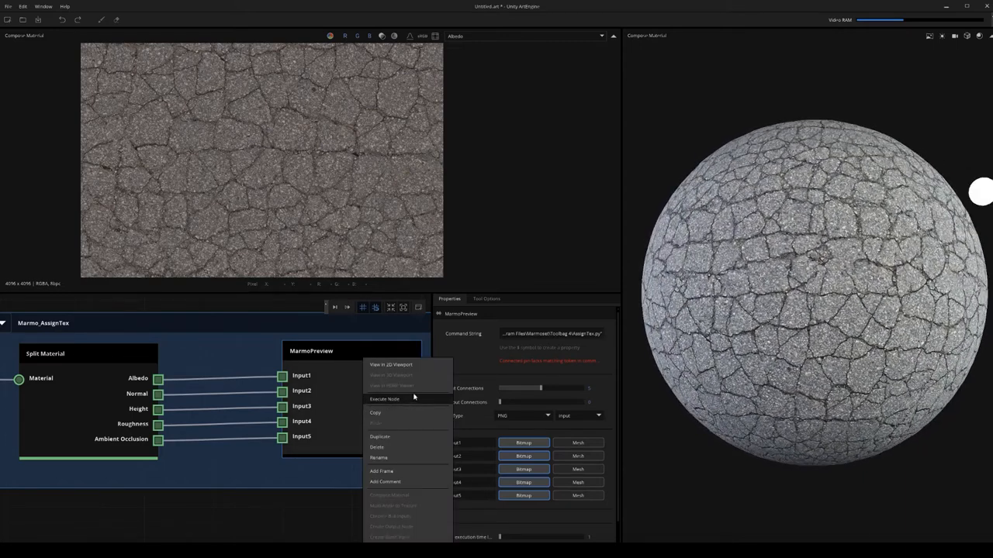
- Execute MarmoPreview to open the cracked asphalt material in Marmoset Toolbag
{"action": "left_click", "coordinate": [385, 398]}
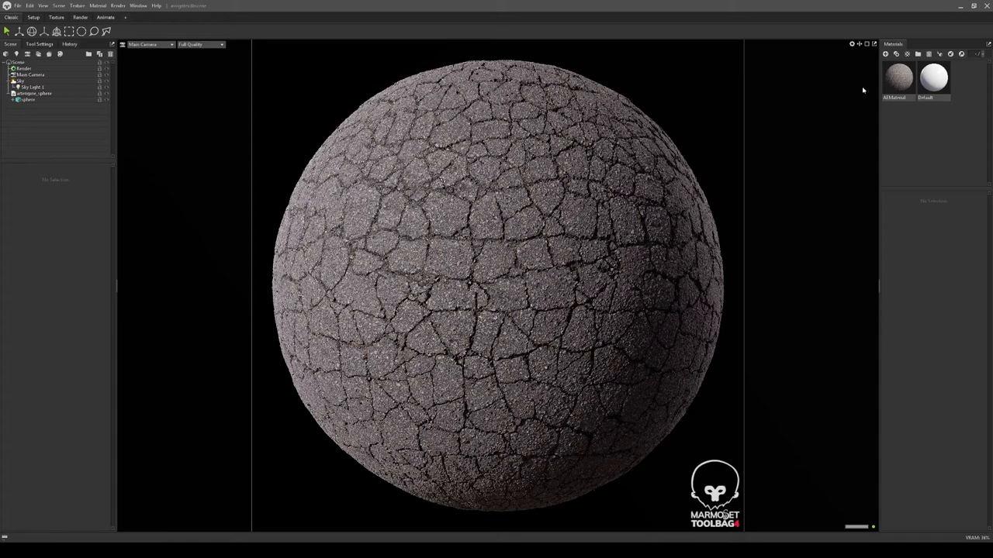
- View the cracked-asphalt sphere in the Marmoset Toolbag viewport
{"action": "left_click", "coordinate": [898, 77]}
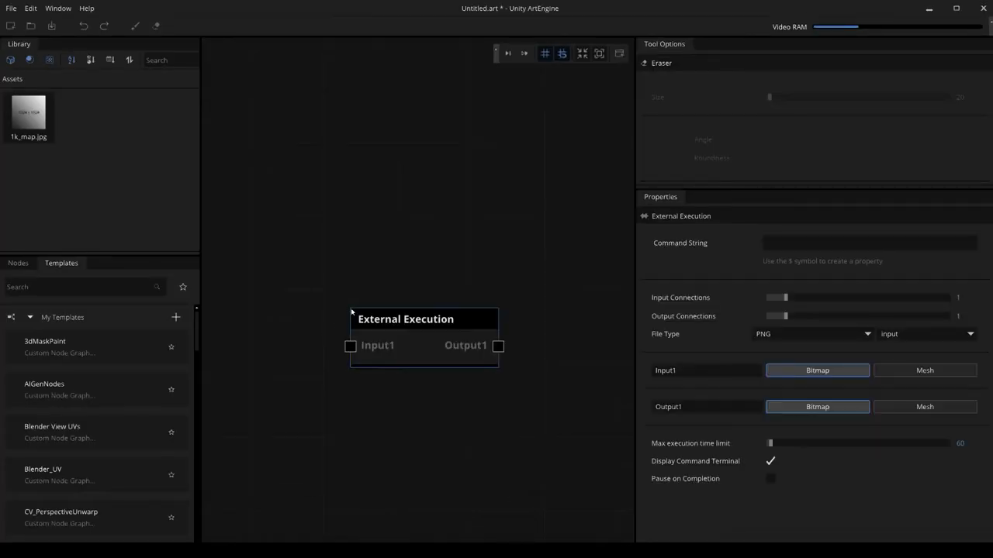
- Set the node's command string to 'notepad' and rename the node 'Notepad'
{"action": "left_click_drag", "start_coordinate": [423, 319], "coordinate": [411, 286]}
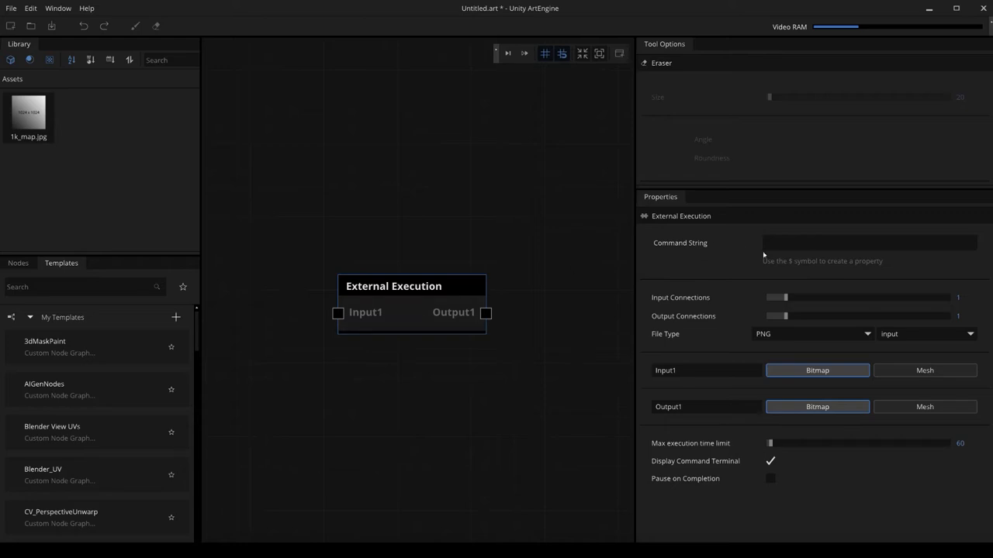
{"action": "left_click", "coordinate": [869, 243]}
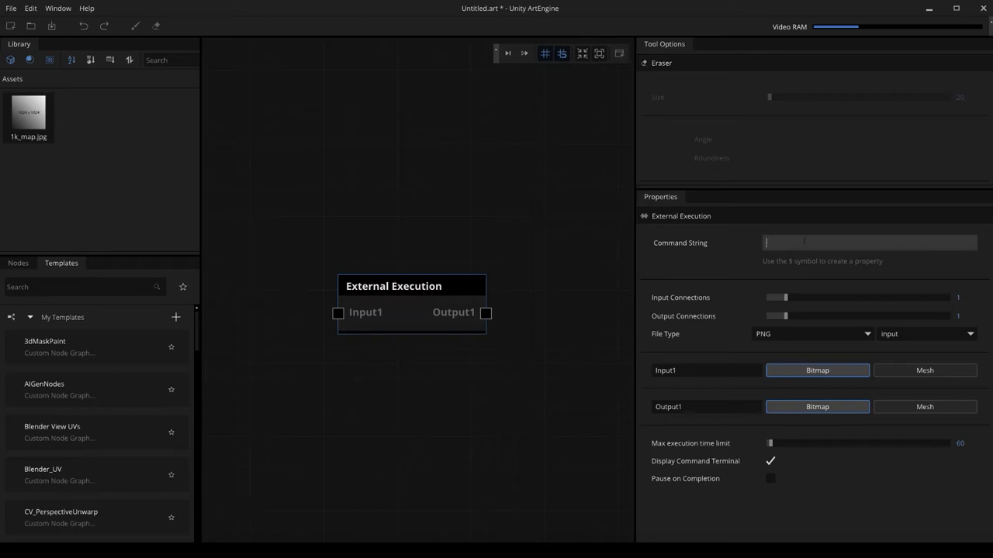
{"action": "type", "text": "notepad"}
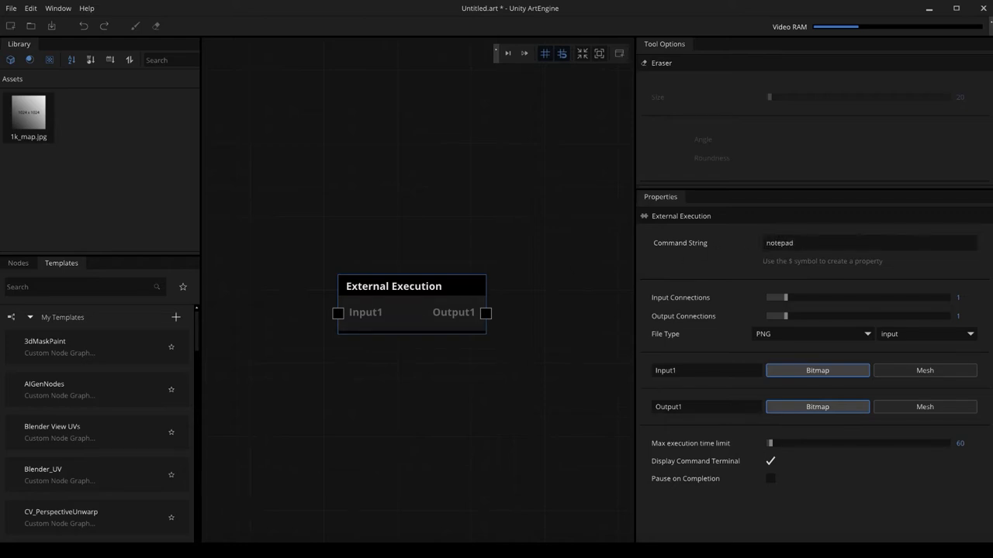
{"action": "mouse_move", "coordinate": [702, 222]}
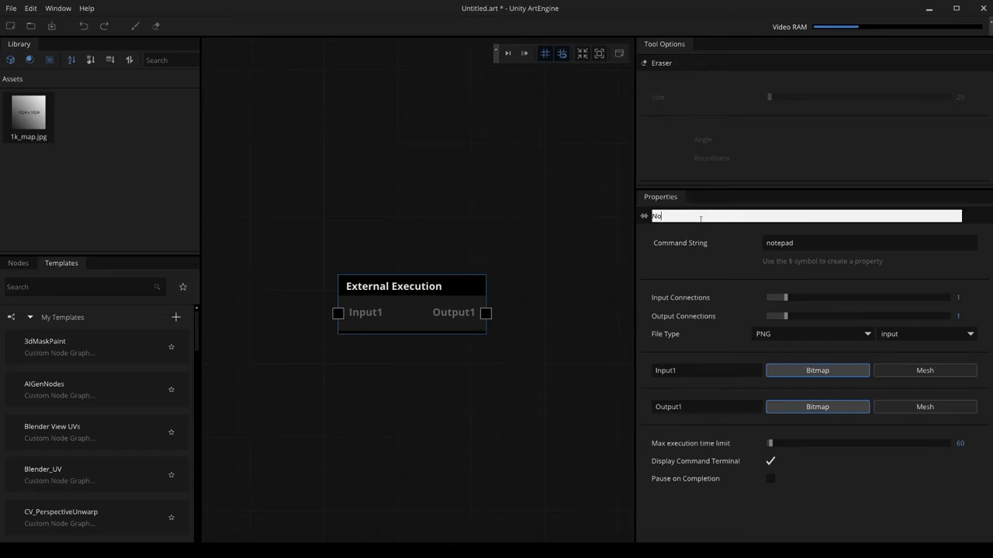
{"action": "type", "text": "Notepad"}
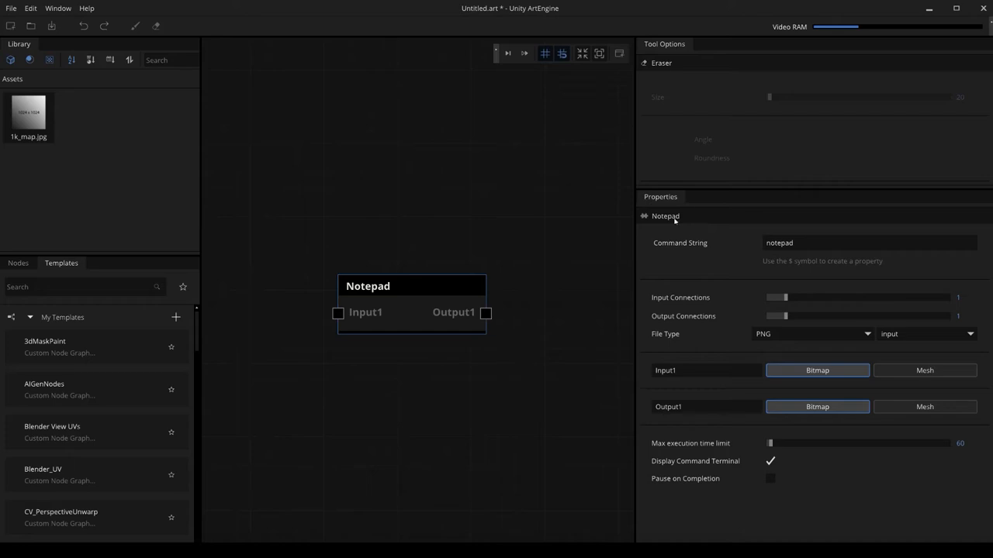
{"action": "mouse_move", "coordinate": [330, 340]}
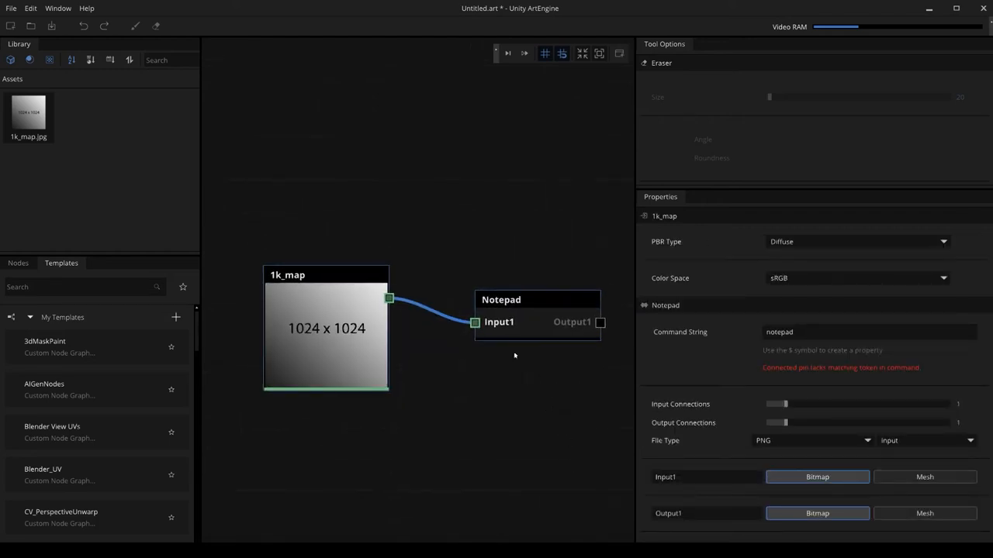
- Bring up the graph background's context menu after linking 1k_map to Notepad's Input1
{"action": "right_click", "coordinate": [514, 356]}
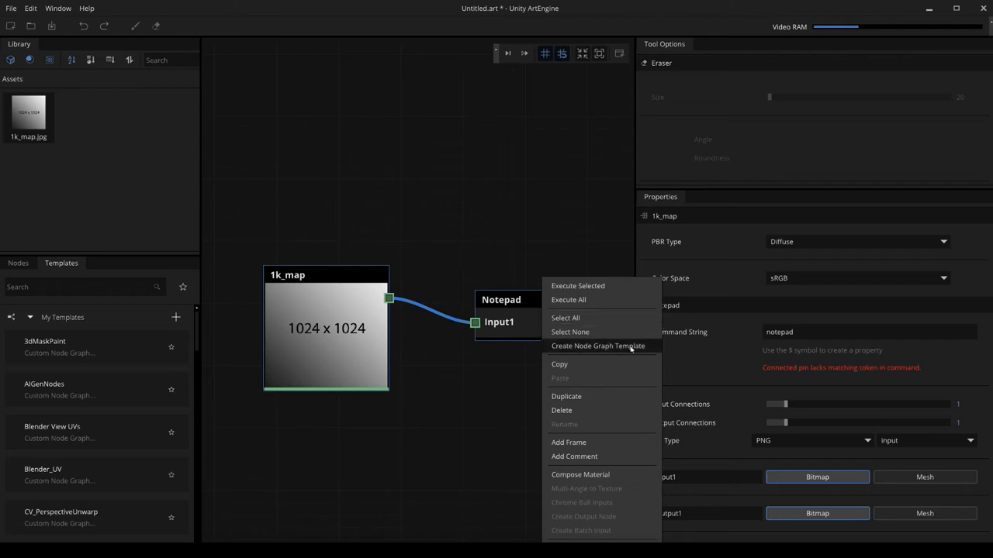
- Create a node-graph template from the graph and save it as ExternalExample
{"action": "left_click", "coordinate": [598, 346]}
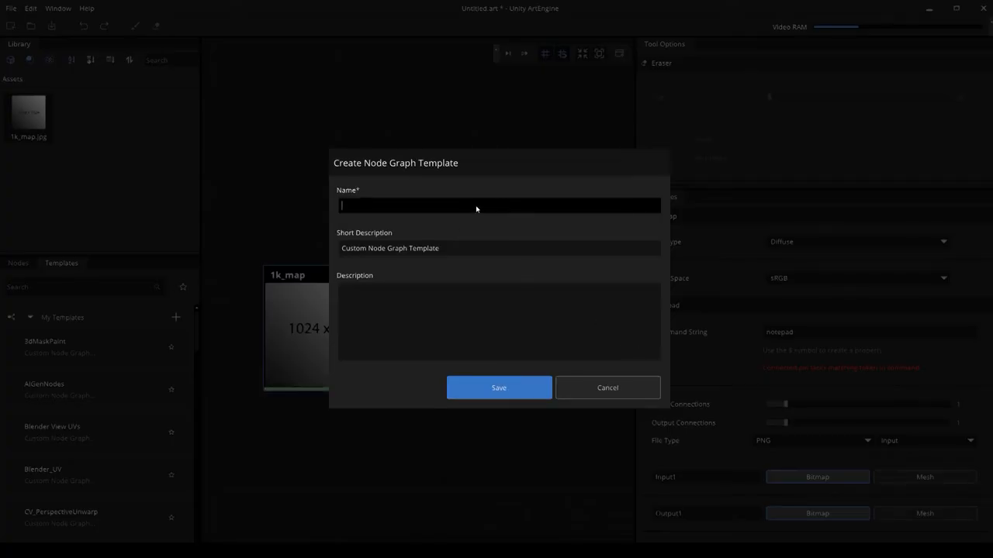
{"action": "type", "text": "ExternalExample"}
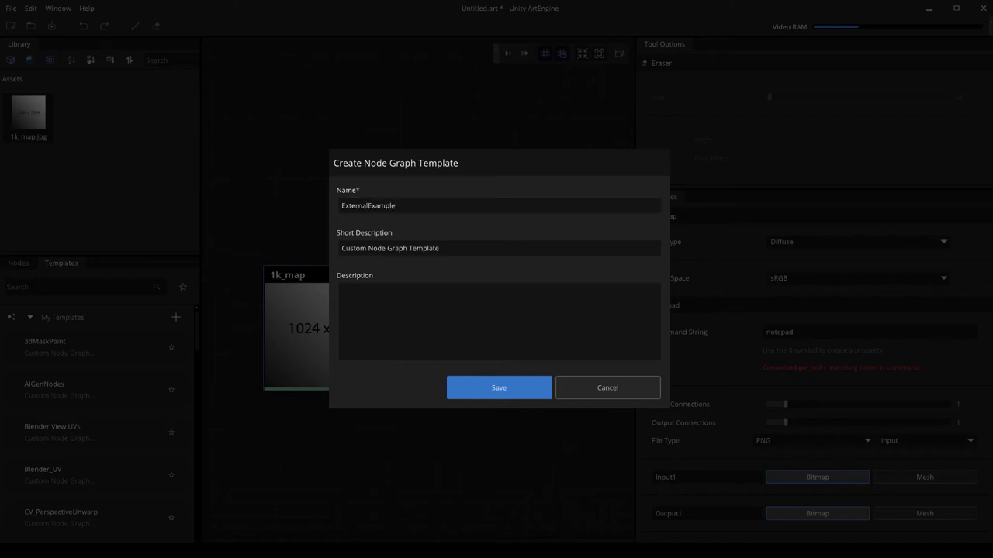
{"action": "left_click", "coordinate": [498, 387]}
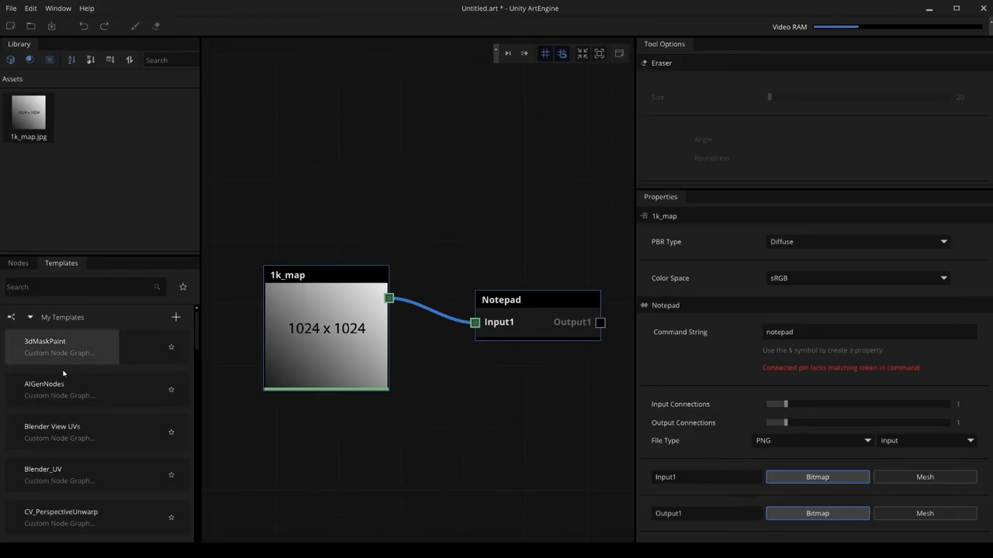
- Place the ExternalExample template from the Templates list and select its Notepad node
{"action": "scroll", "scroll_direction": "down", "scroll_amount": 3}
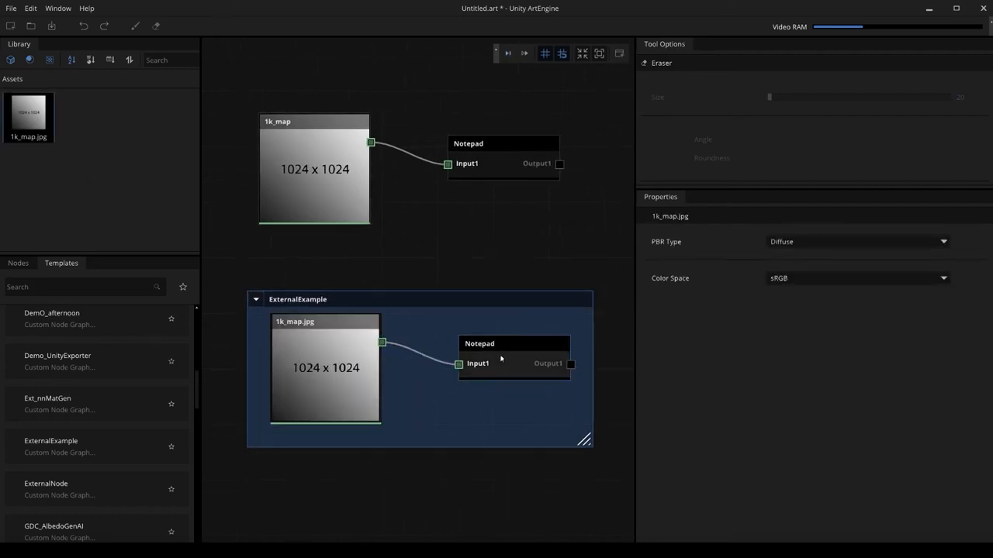
{"action": "left_click", "coordinate": [479, 344]}
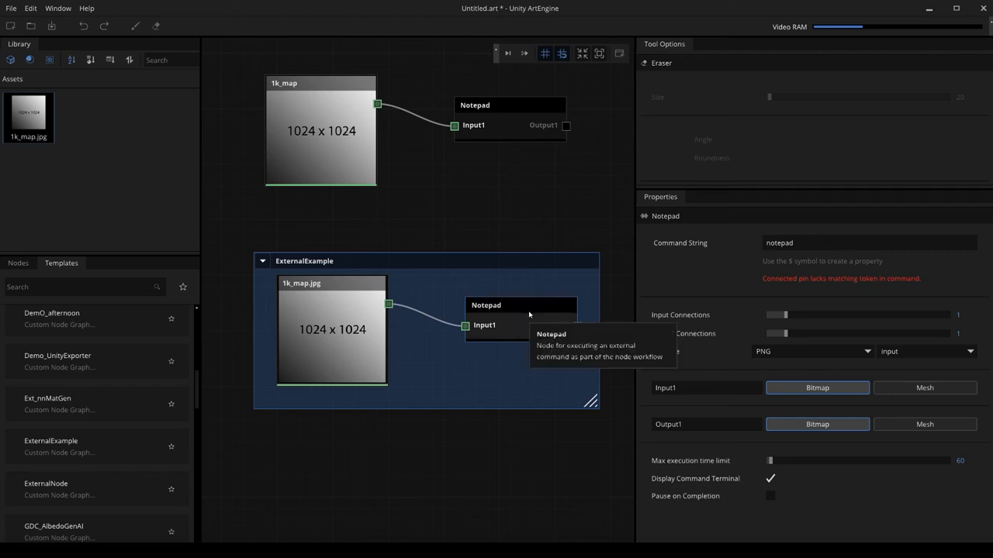
{"action": "mouse_move", "coordinate": [506, 330]}
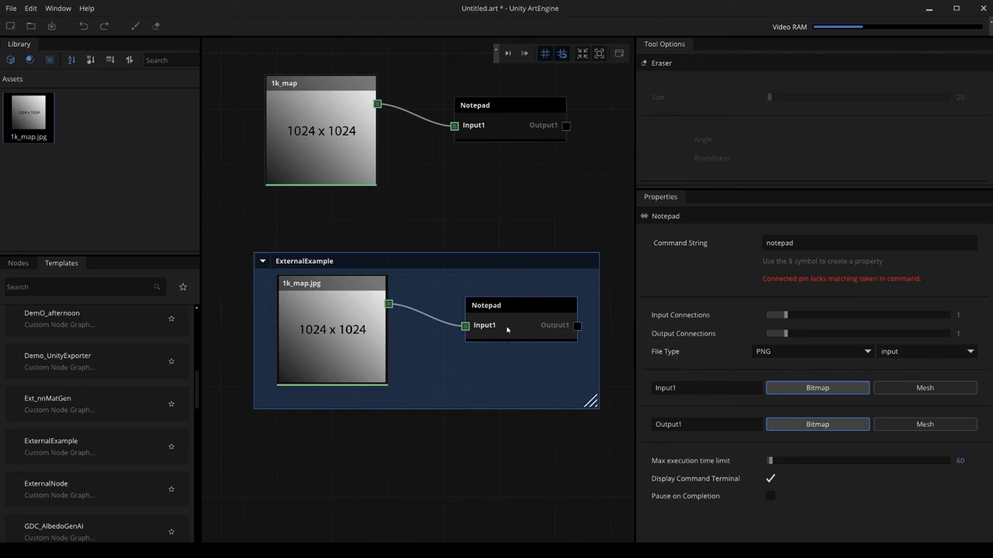
- Change the Notepad command string to 'notepad $Input1 $String' and select the new String field
{"action": "left_click", "coordinate": [868, 243]}
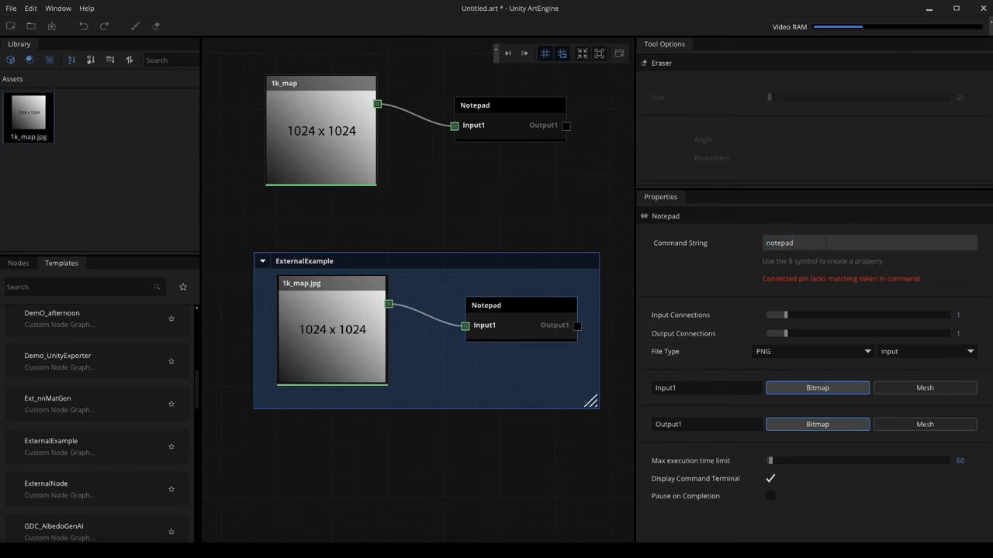
{"action": "type", "text": "$input1 $String"}
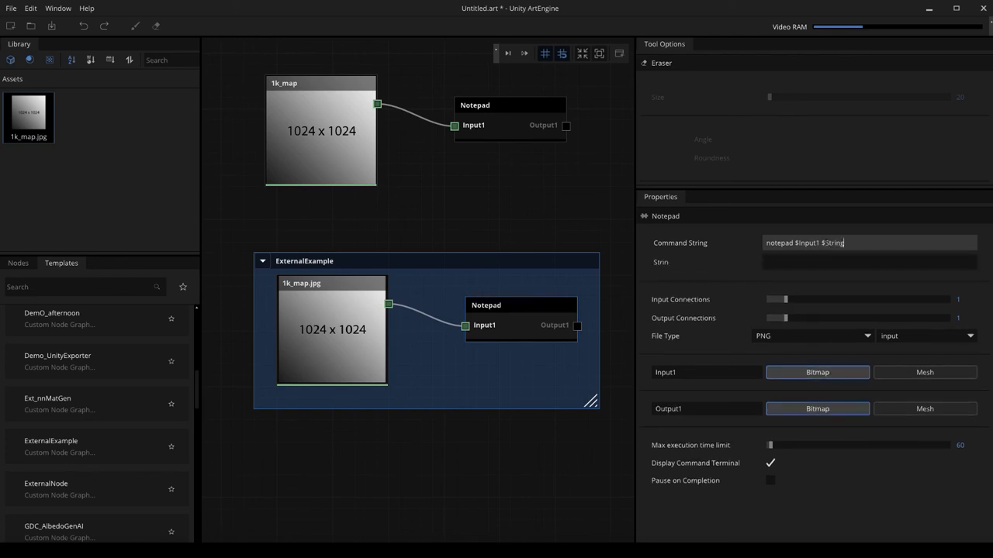
{"action": "left_click", "coordinate": [868, 262]}
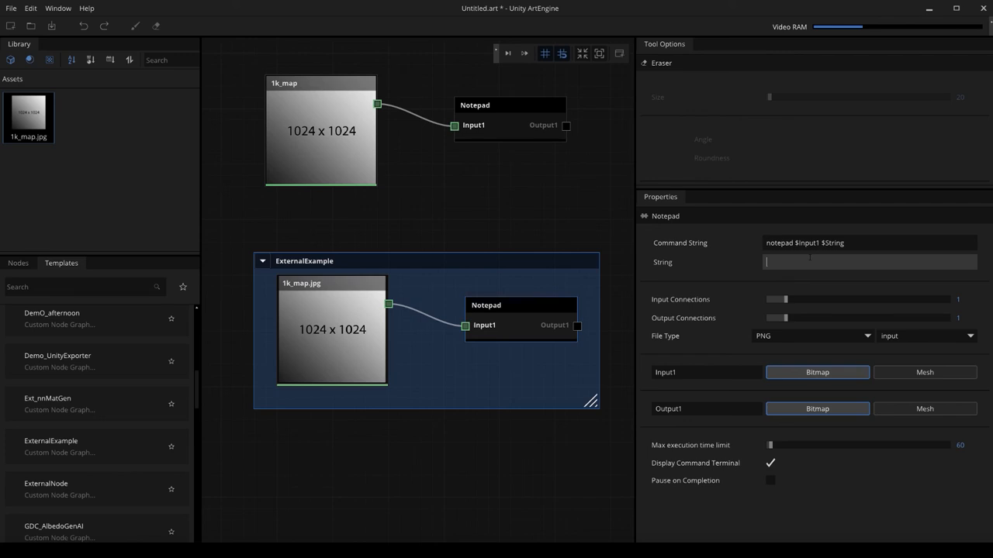
{"action": "left_click", "coordinate": [869, 262]}
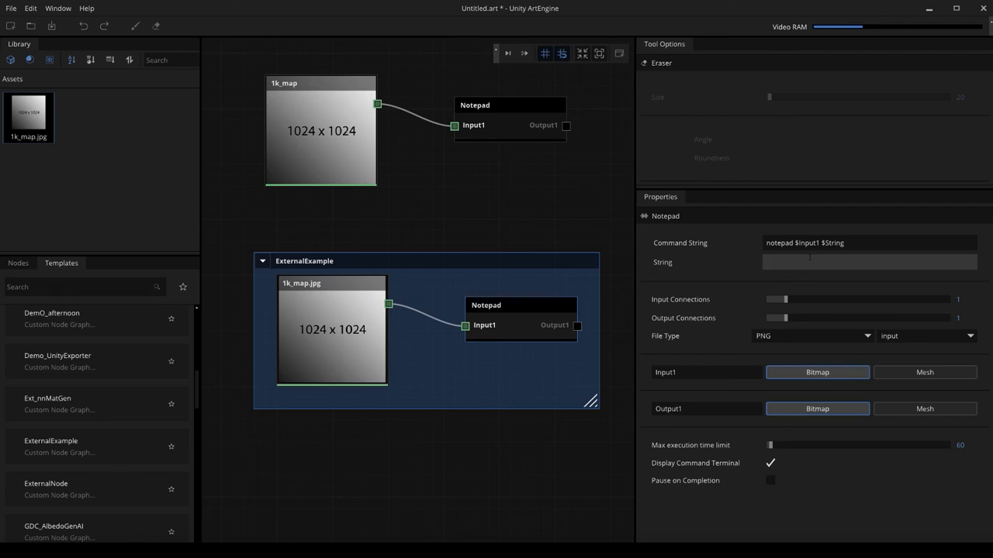